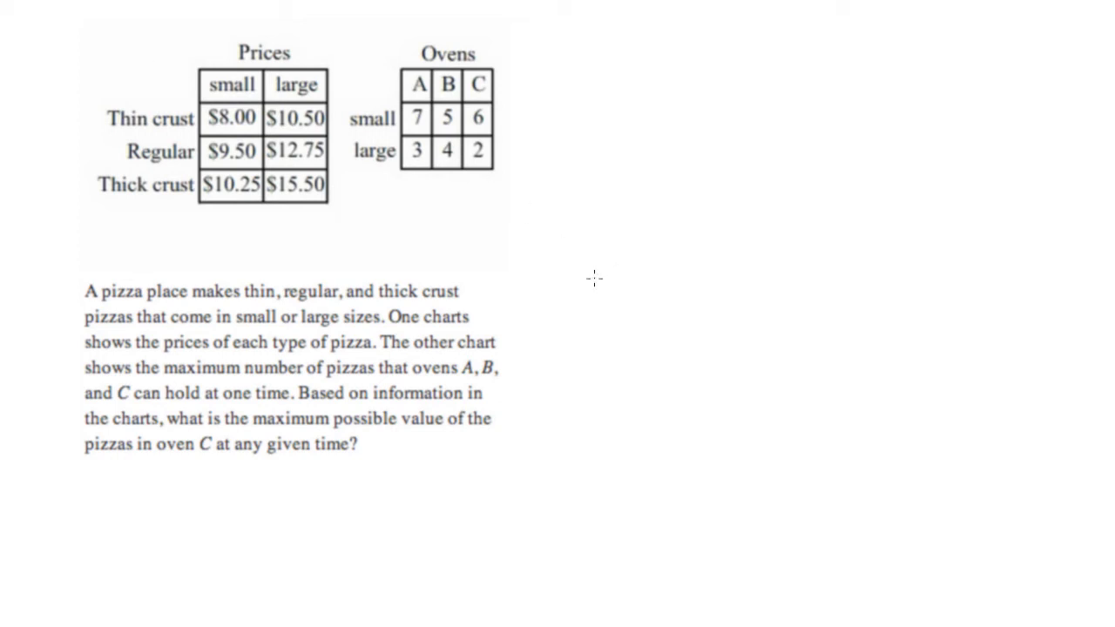
- Draw a pen line beneath 'maximum possible value of the pizzas in oven C' in the problem text
{"action": "left_click_drag", "start_coordinate": [261, 418], "coordinate": [514, 444]}
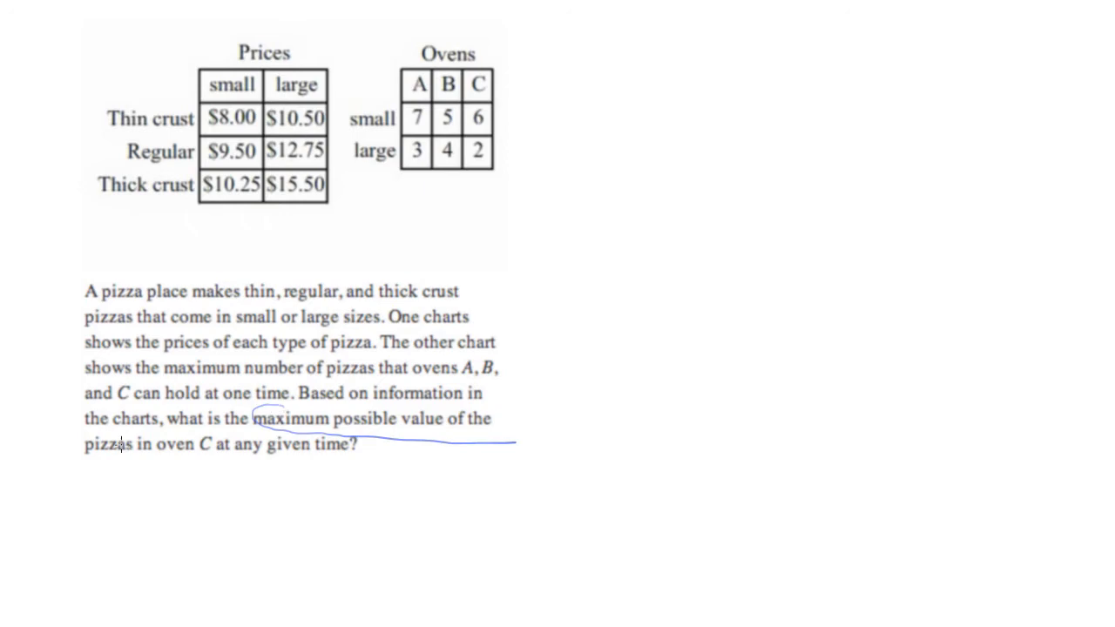